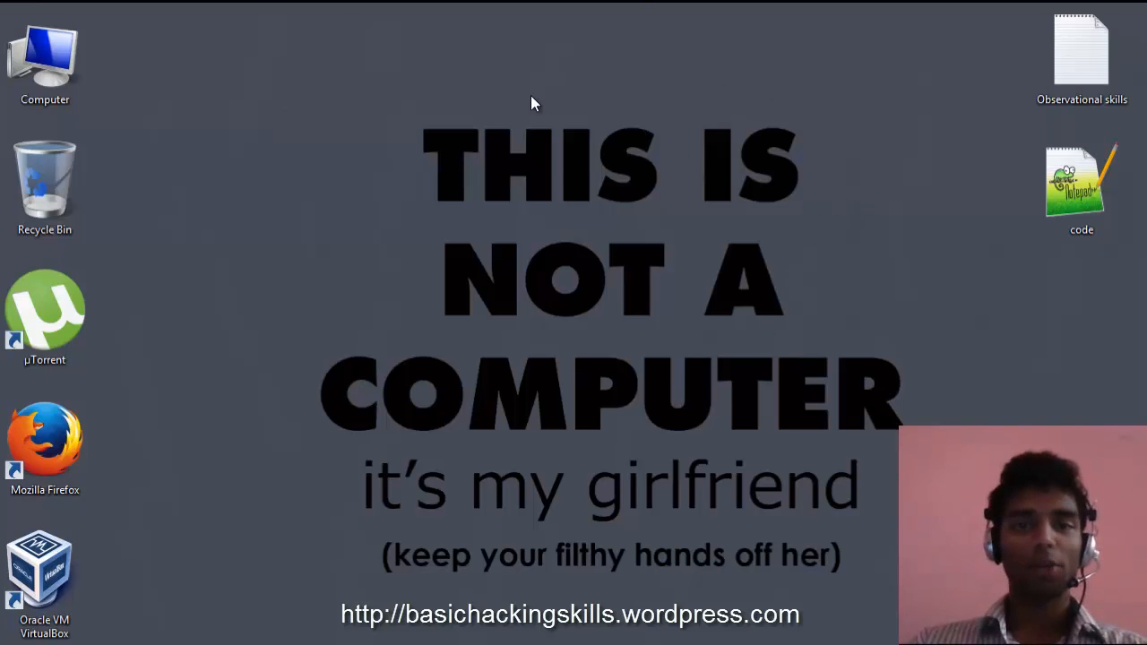
mouse_move(566, 107)
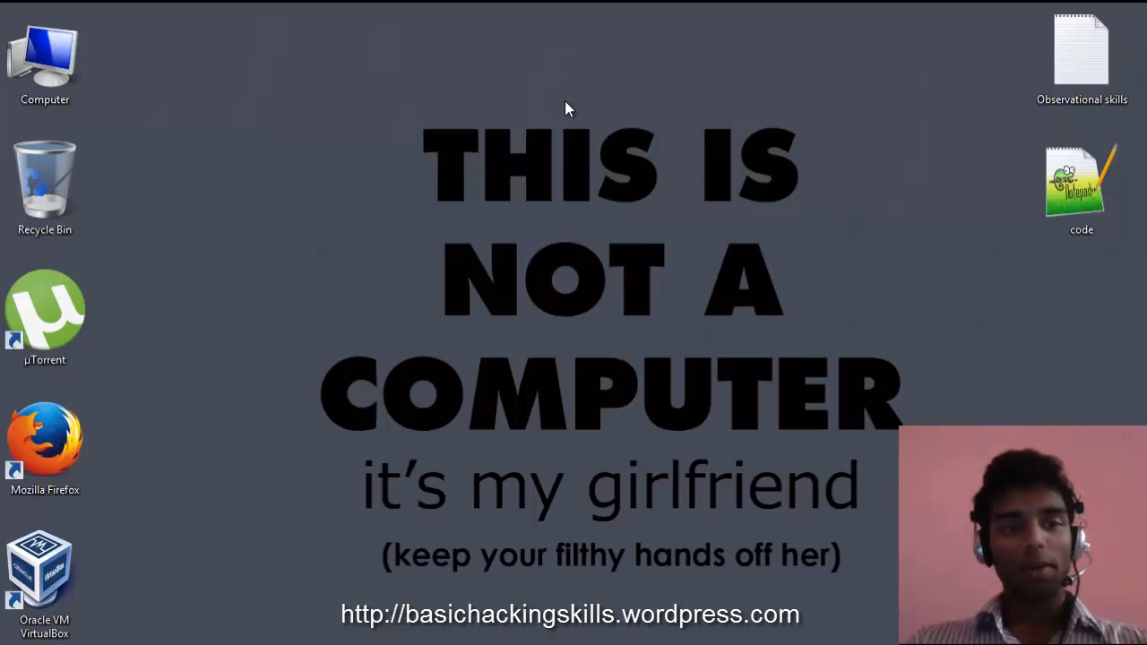
mouse_move(650, 185)
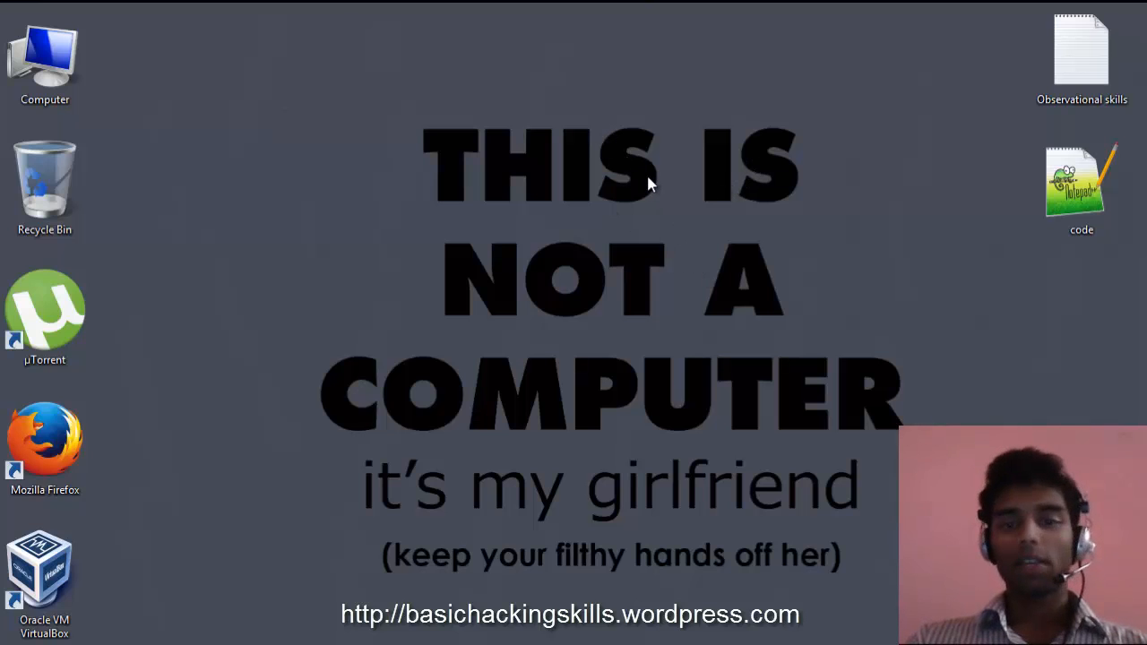
mouse_move(668, 192)
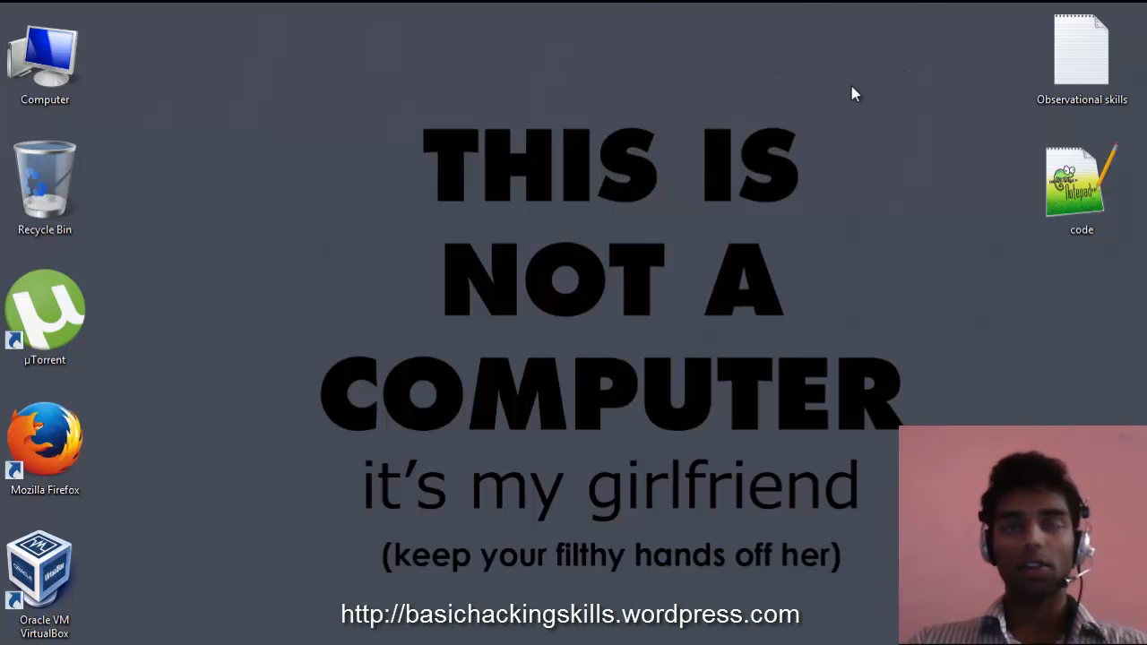
mouse_move(843, 166)
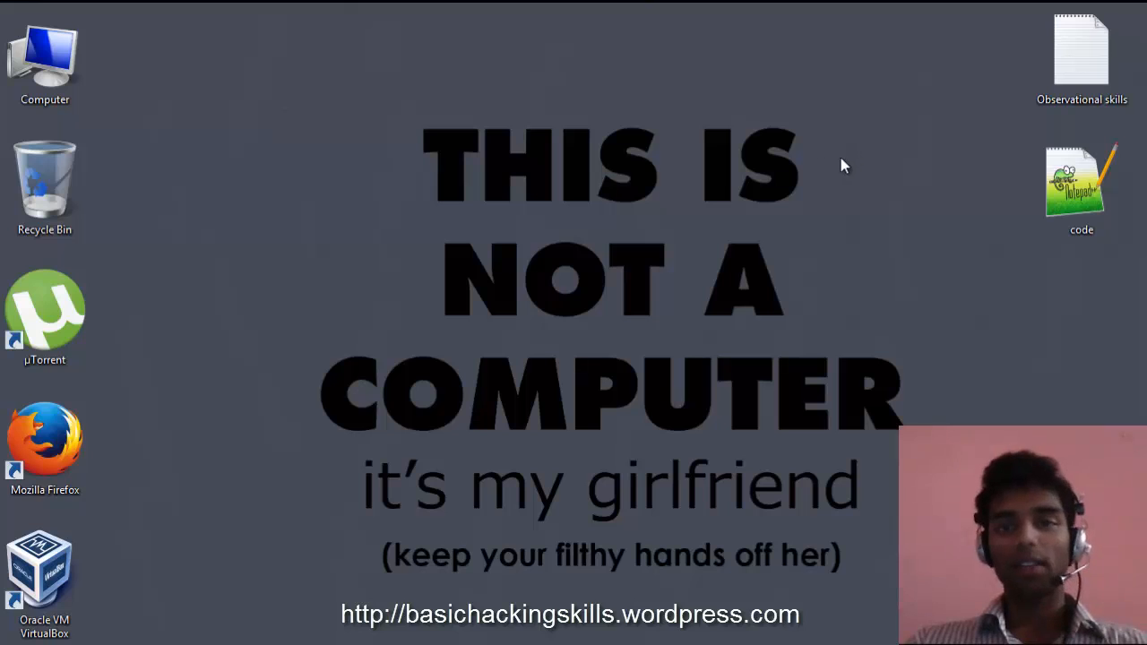
mouse_move(800, 188)
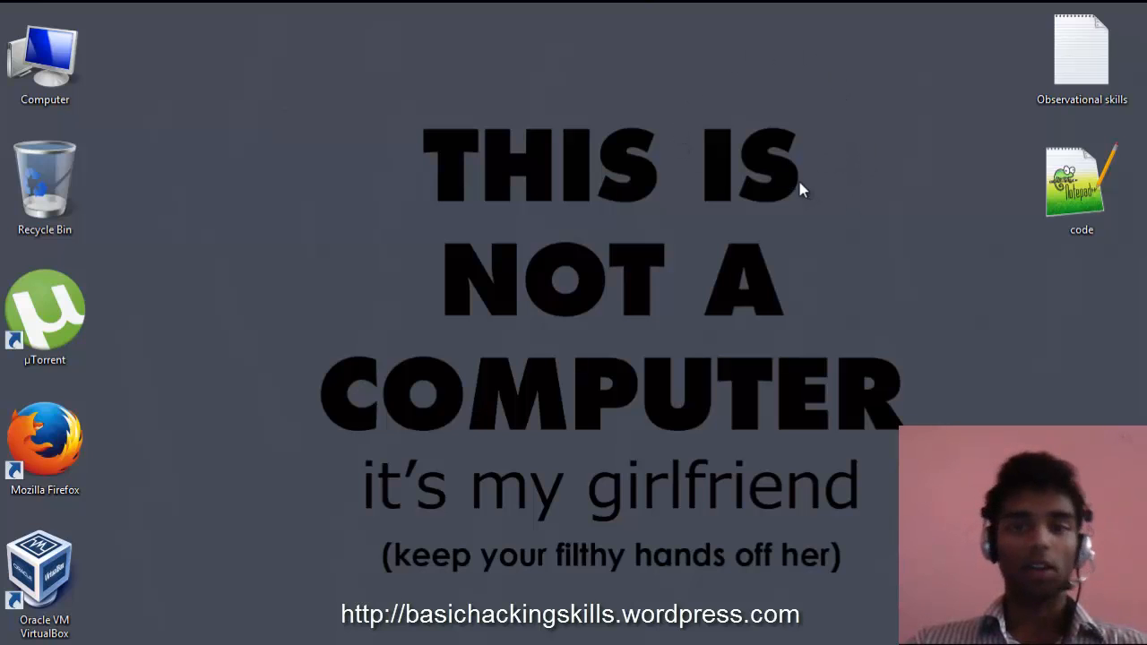
mouse_move(777, 255)
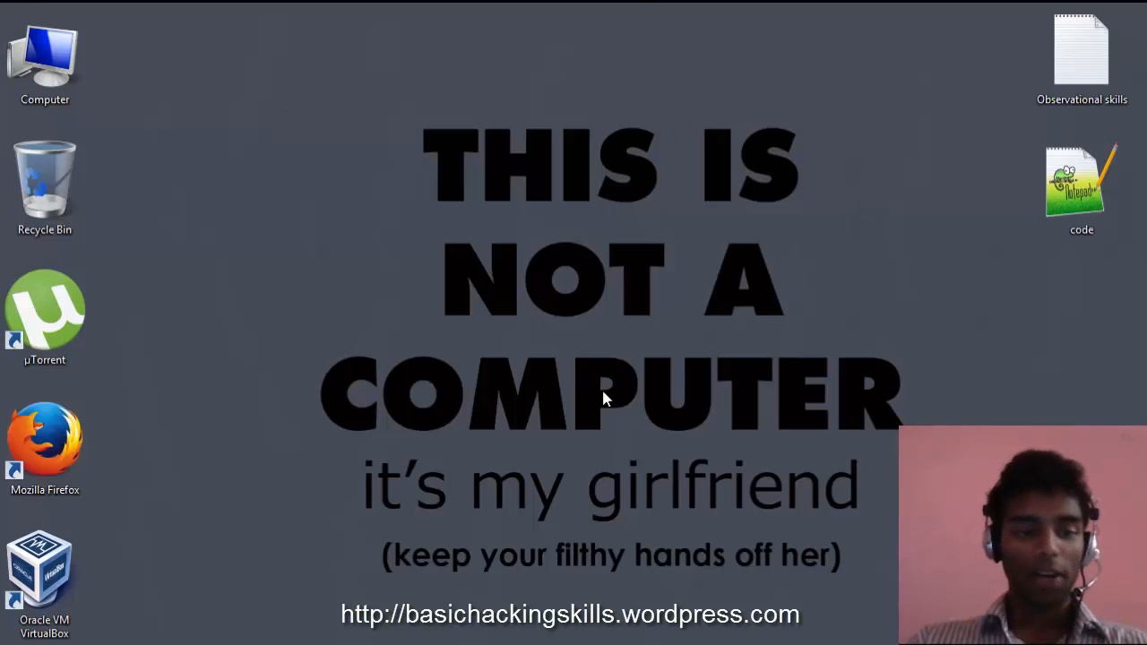
mouse_move(653, 334)
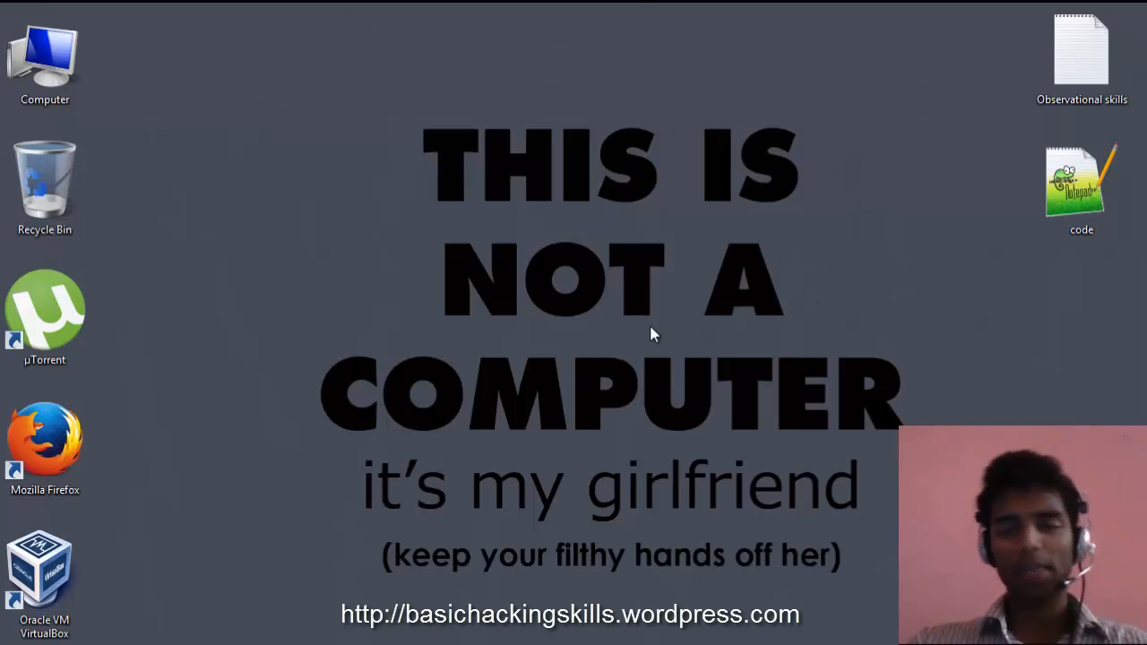
mouse_move(771, 265)
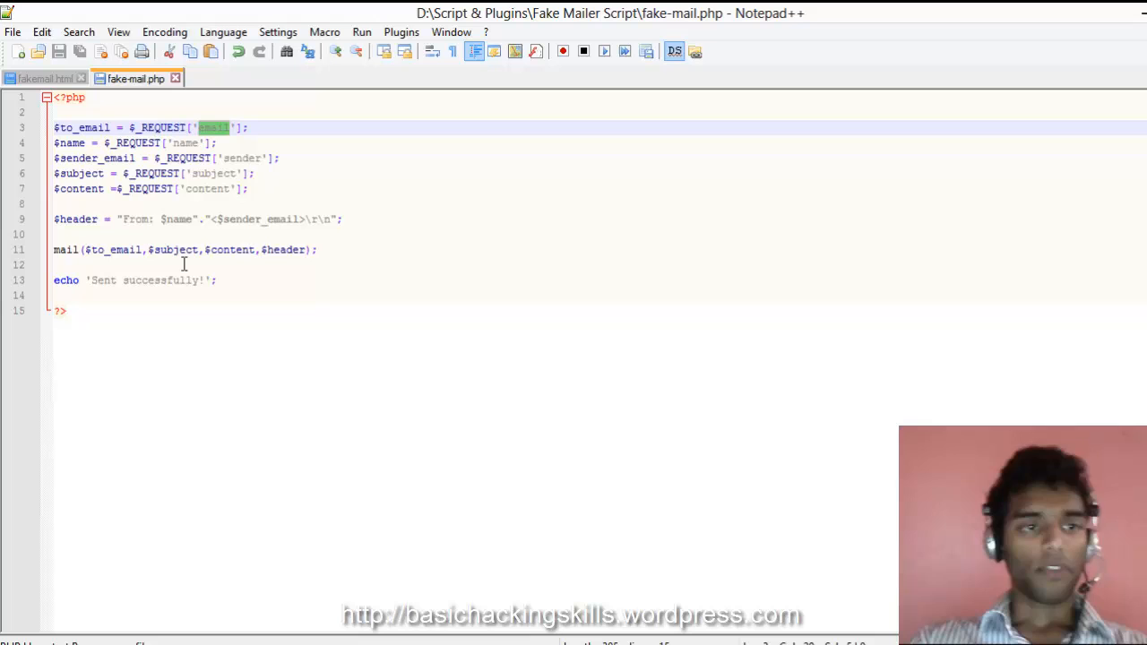
- Show fakemail.html, highlighting its Fake page title and the fake-mail.php form action
click(43, 78)
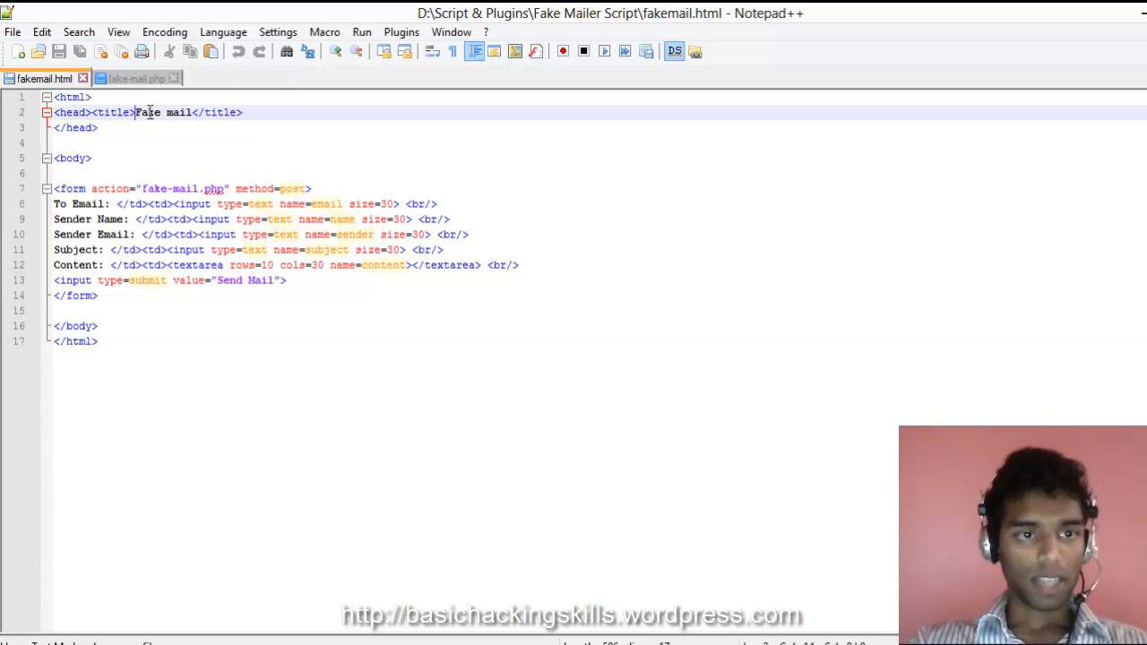
double_click(148, 112)
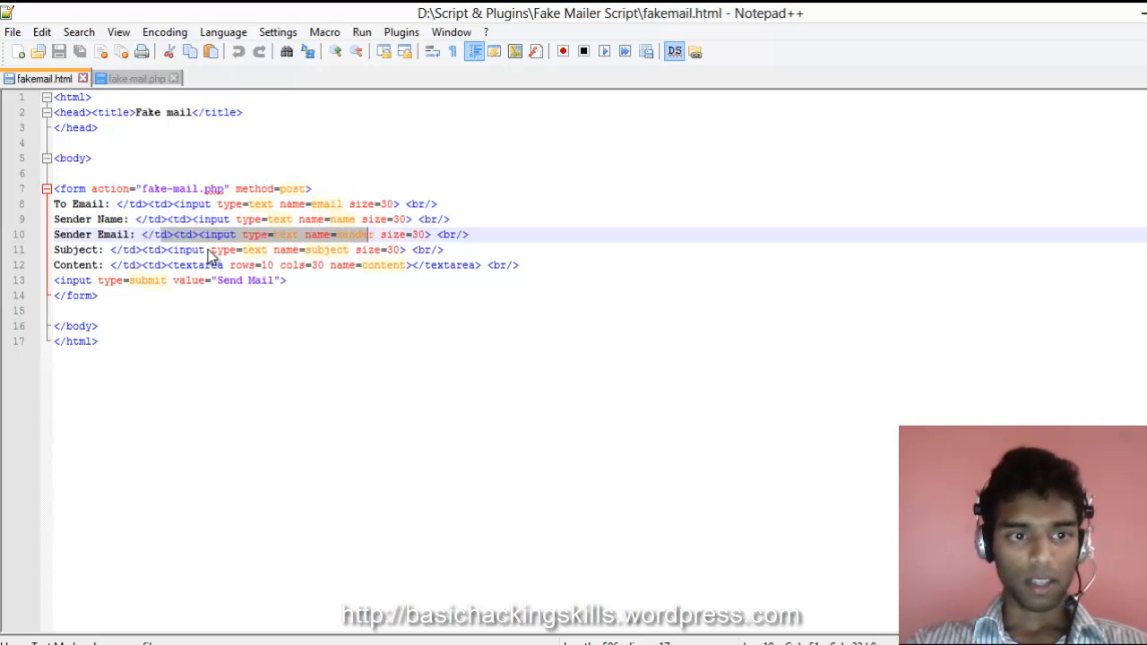
click(308, 249)
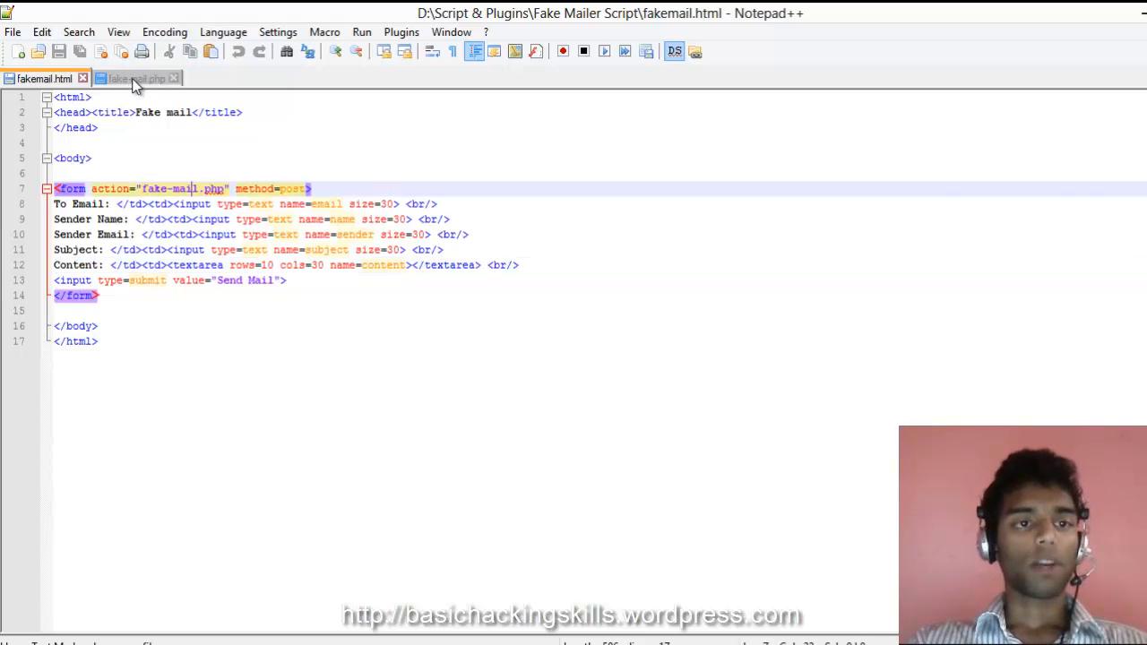
- Compare fakemail.html's field names with fake-mail.php and highlight its mail() code
click(133, 78)
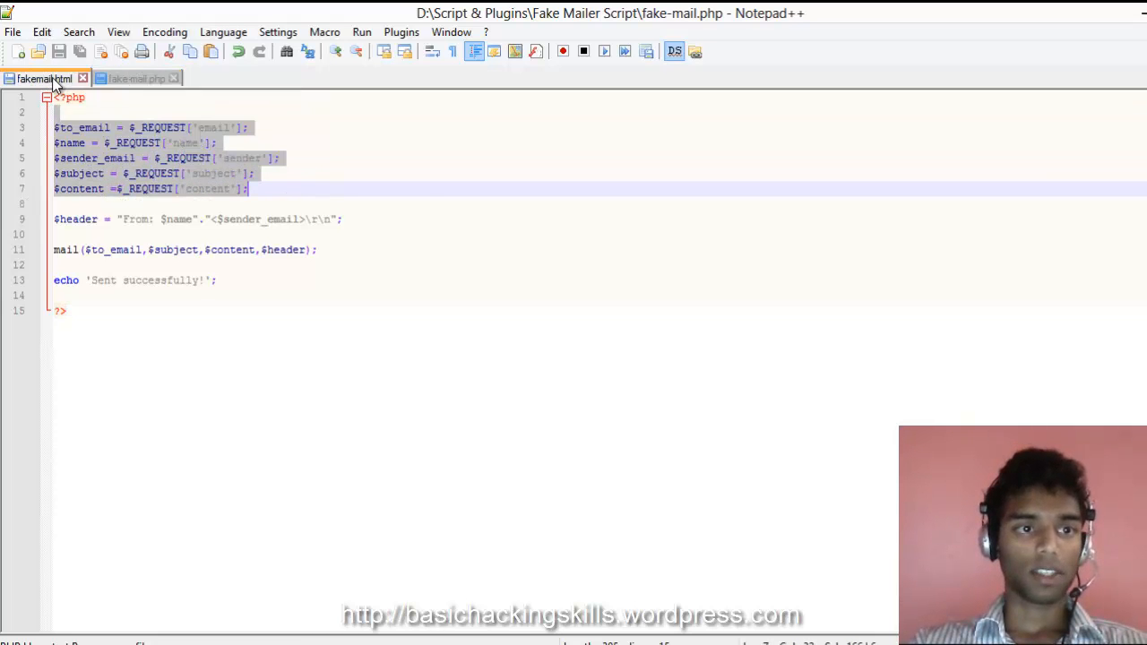
click(43, 78)
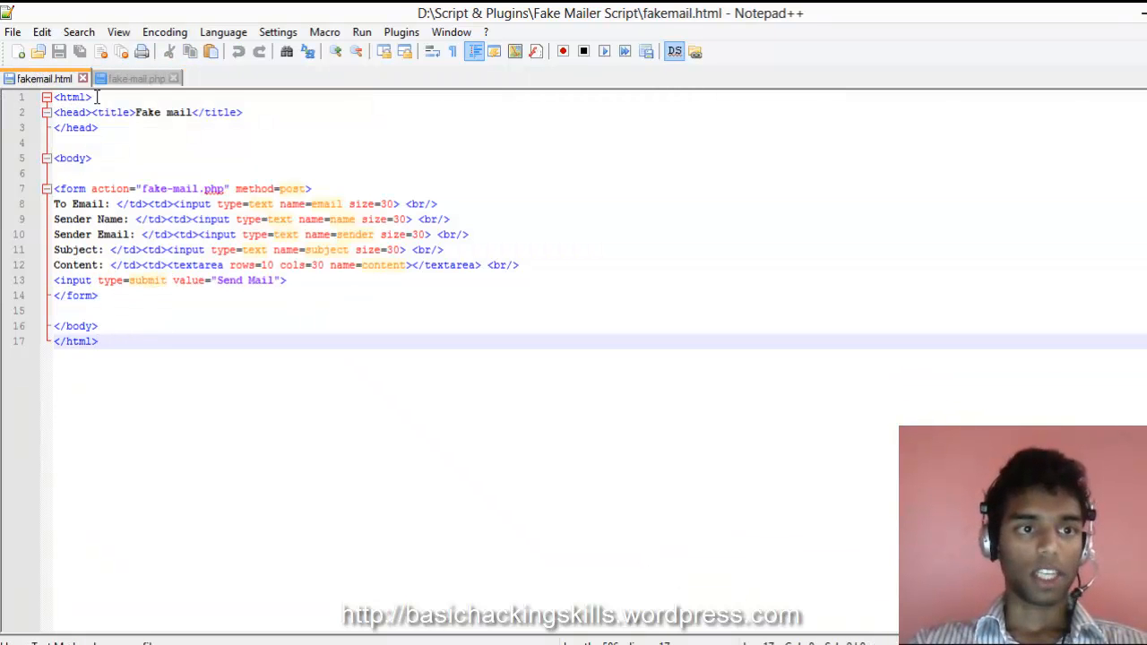
click(135, 78)
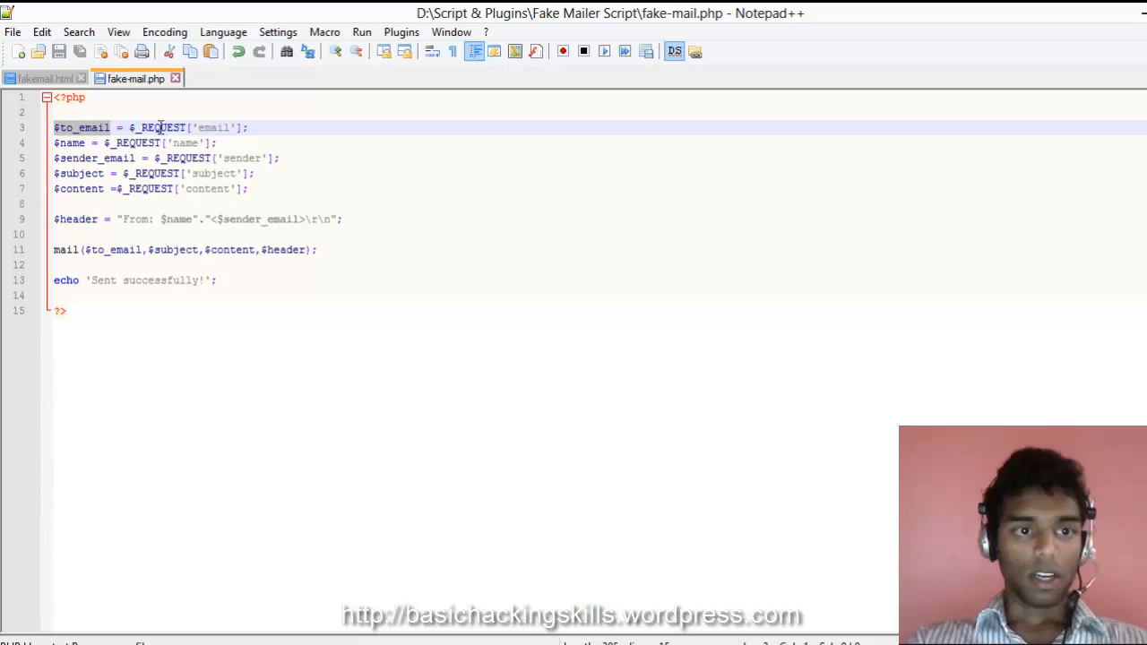
click(42, 78)
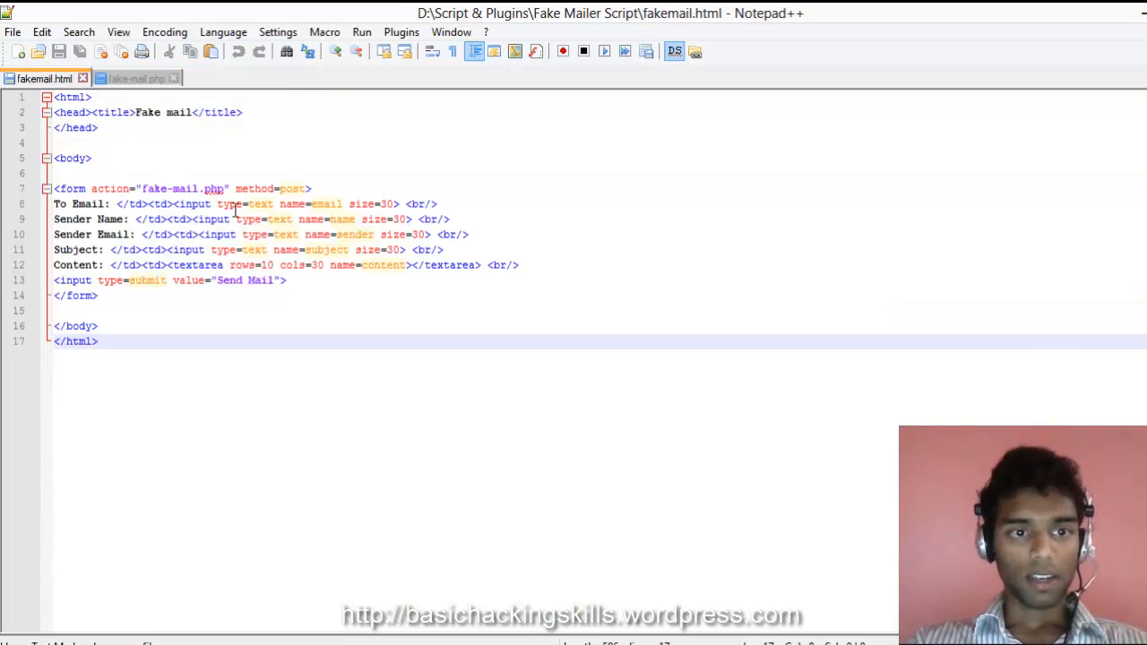
double_click(326, 204)
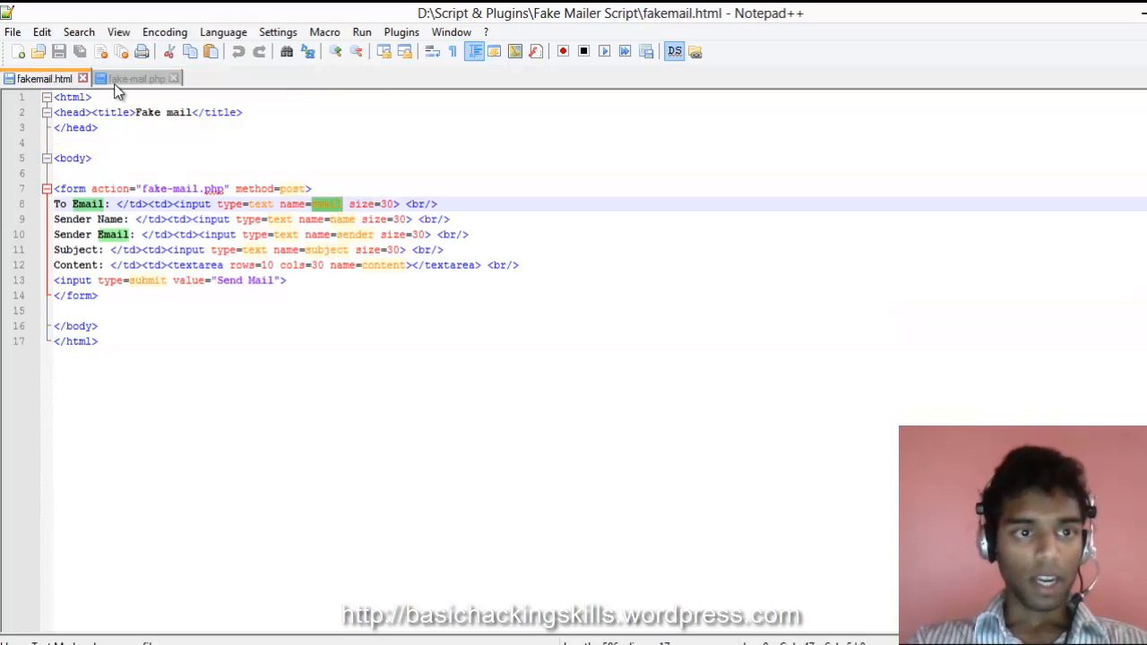
click(134, 78)
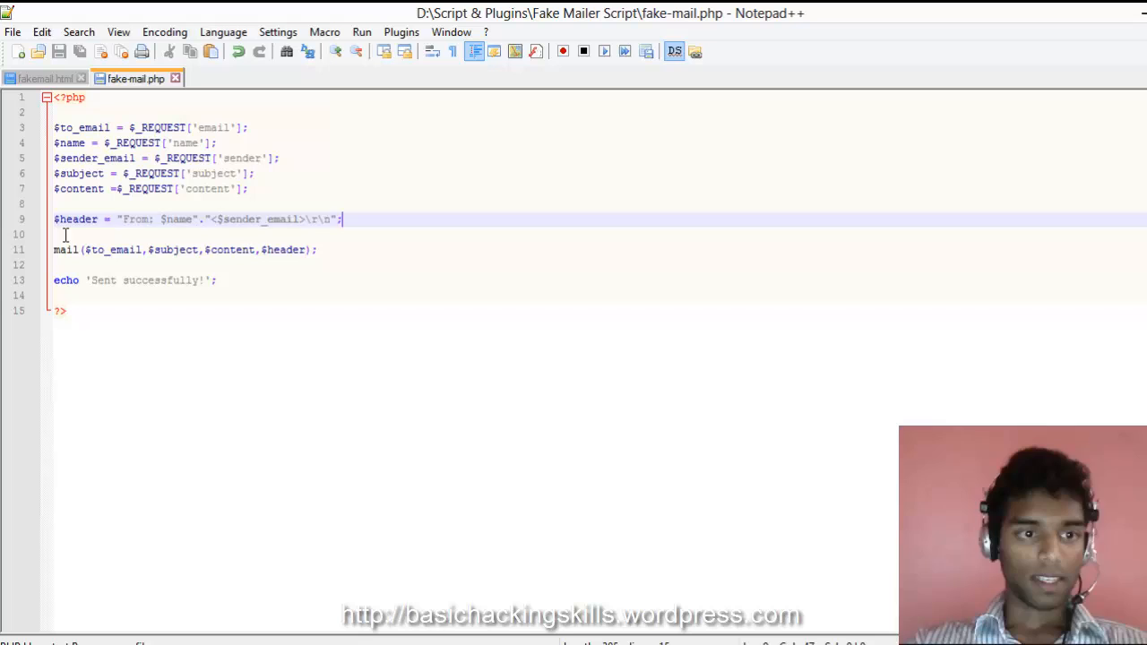
double_click(282, 250)
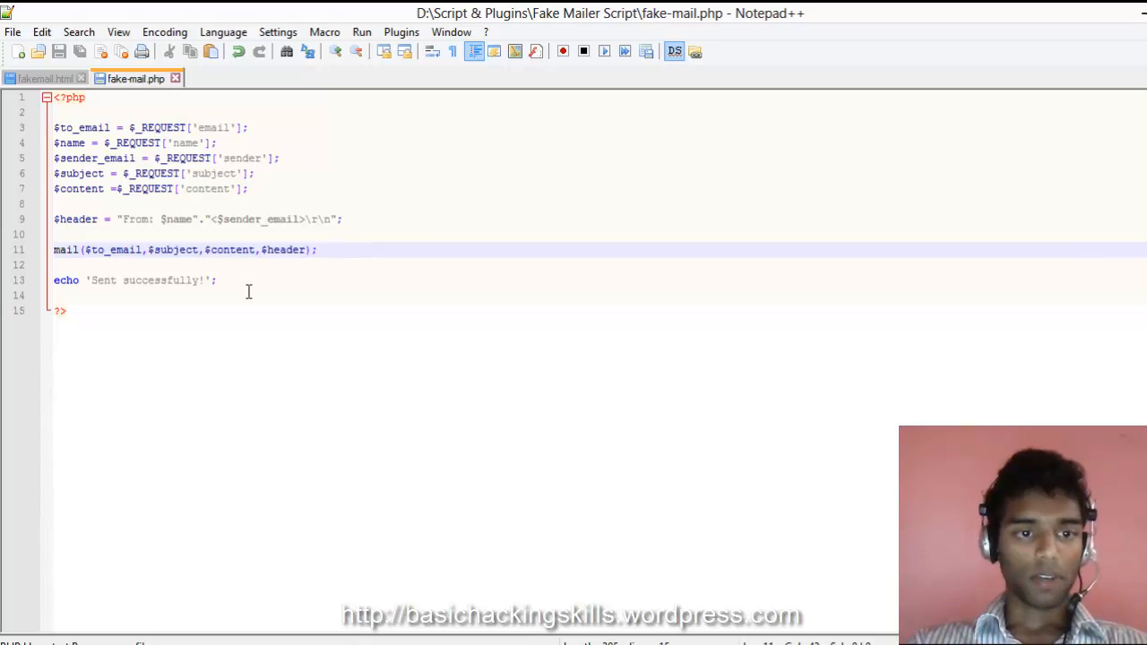
double_click(143, 280)
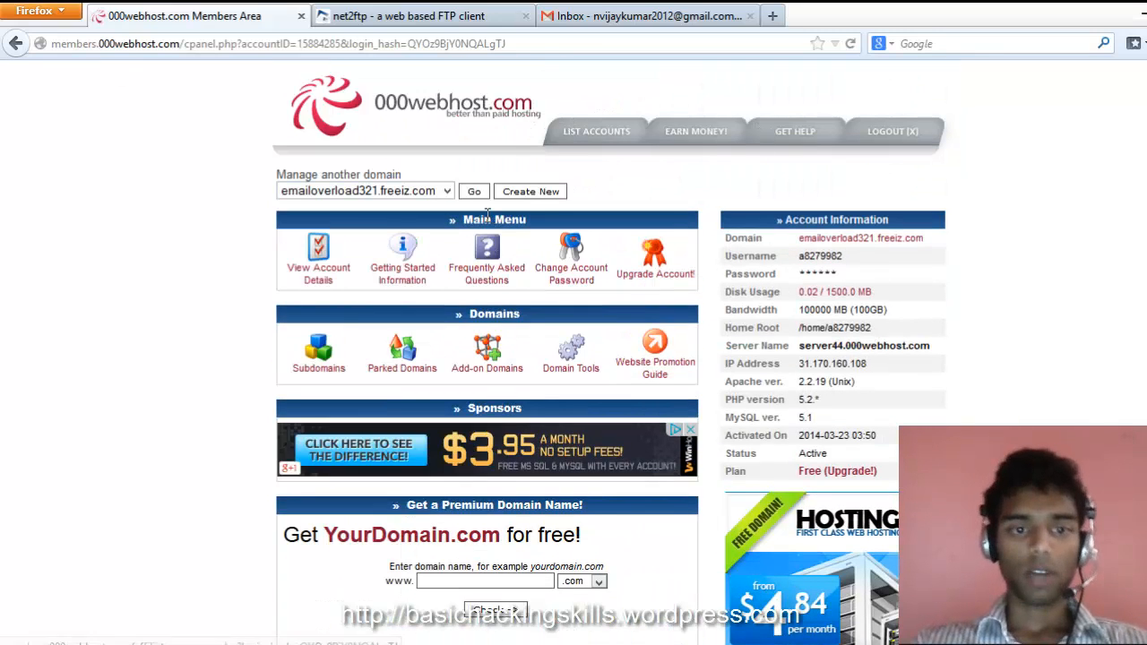
- Scroll the 000webhost control panel down to Files and launch File Manager
scroll(down, 3)
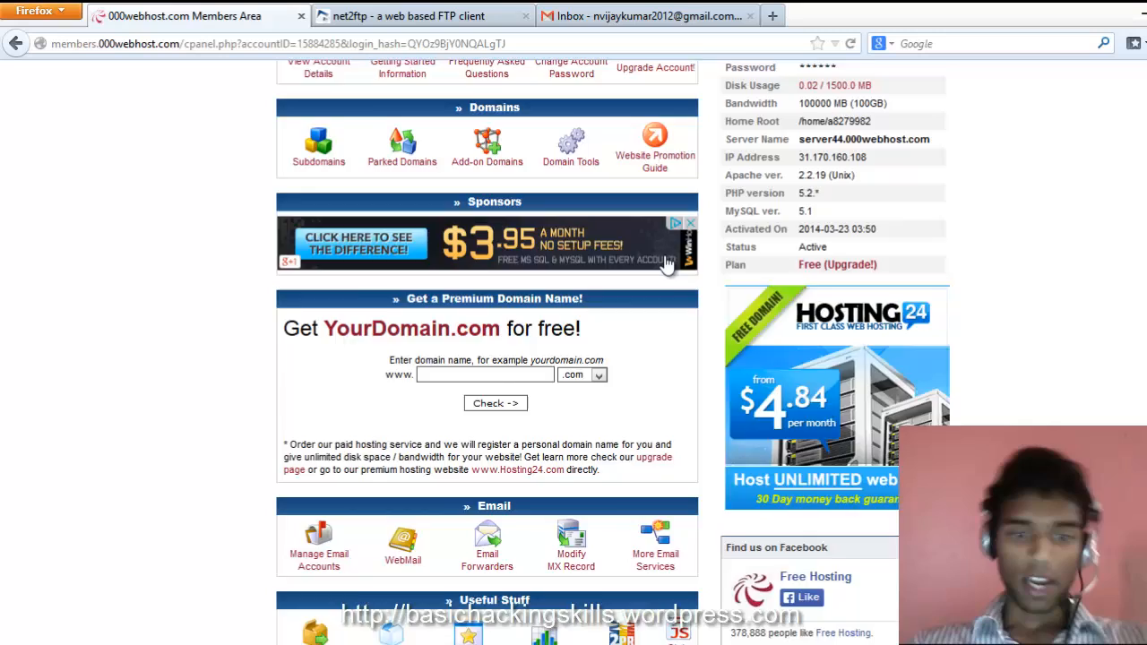
scroll(down, 3)
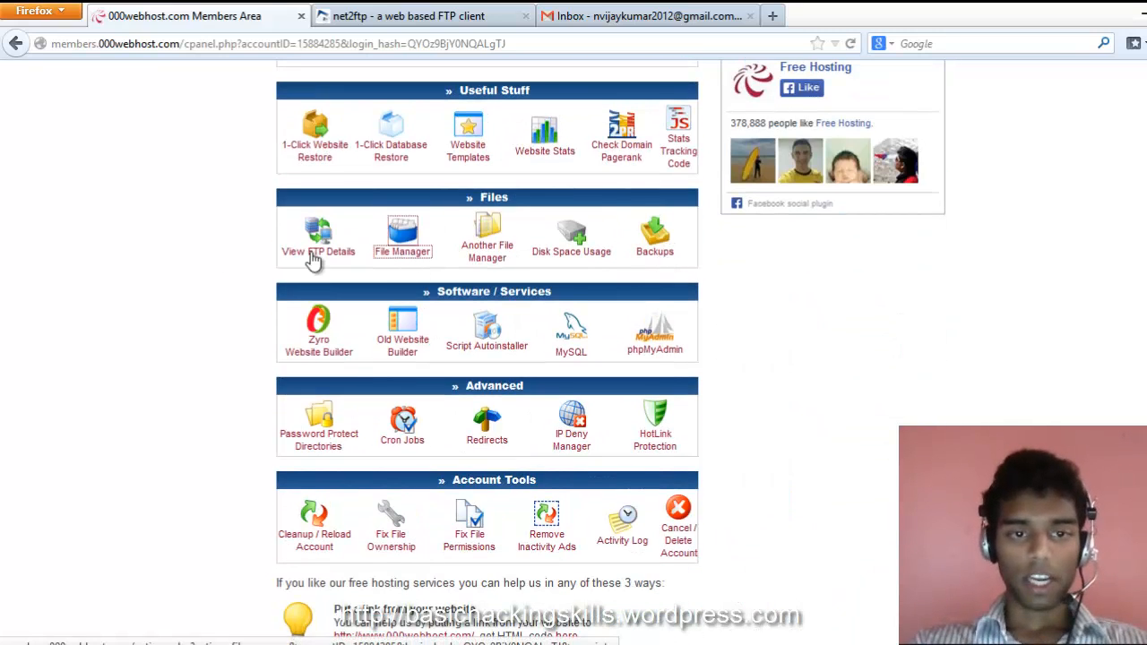
click(403, 233)
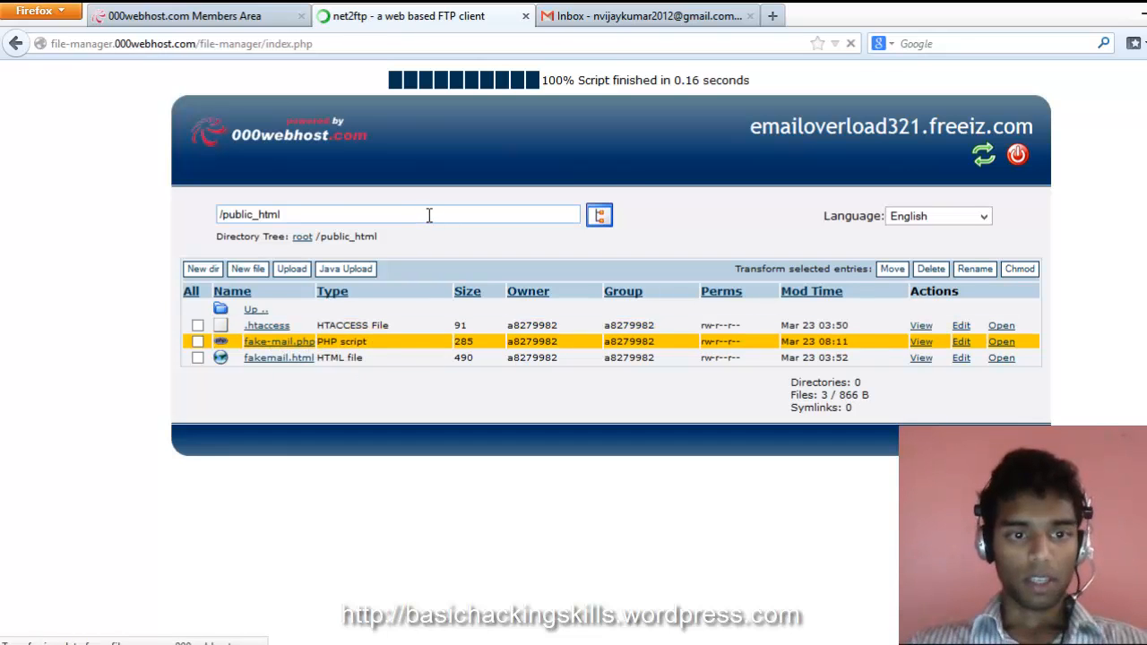
- Open net2ftp's Upload page for public_html and browse for a local file
click(292, 269)
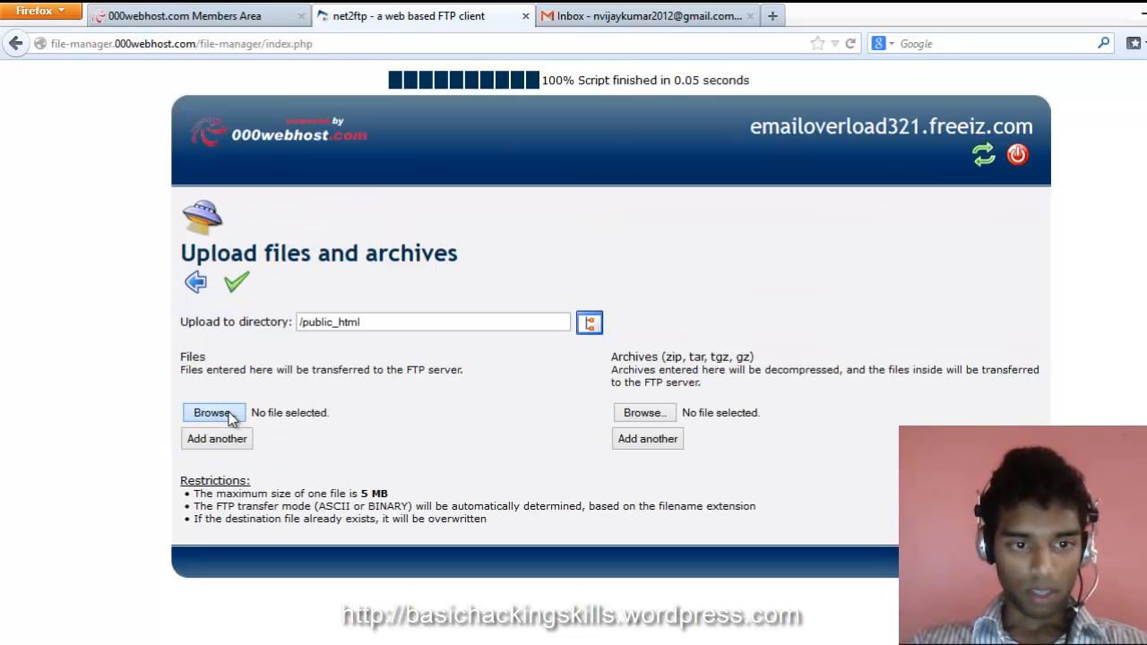
click(213, 413)
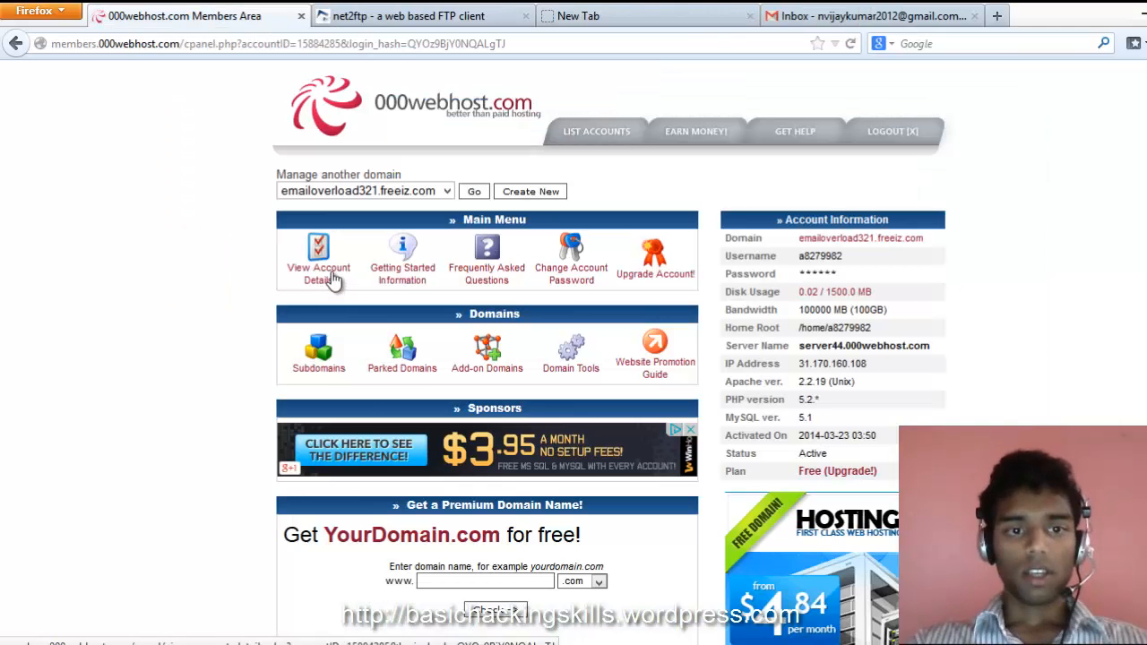
- Load emailoverload321.freeiz.com in the Firefox address bar
click(447, 191)
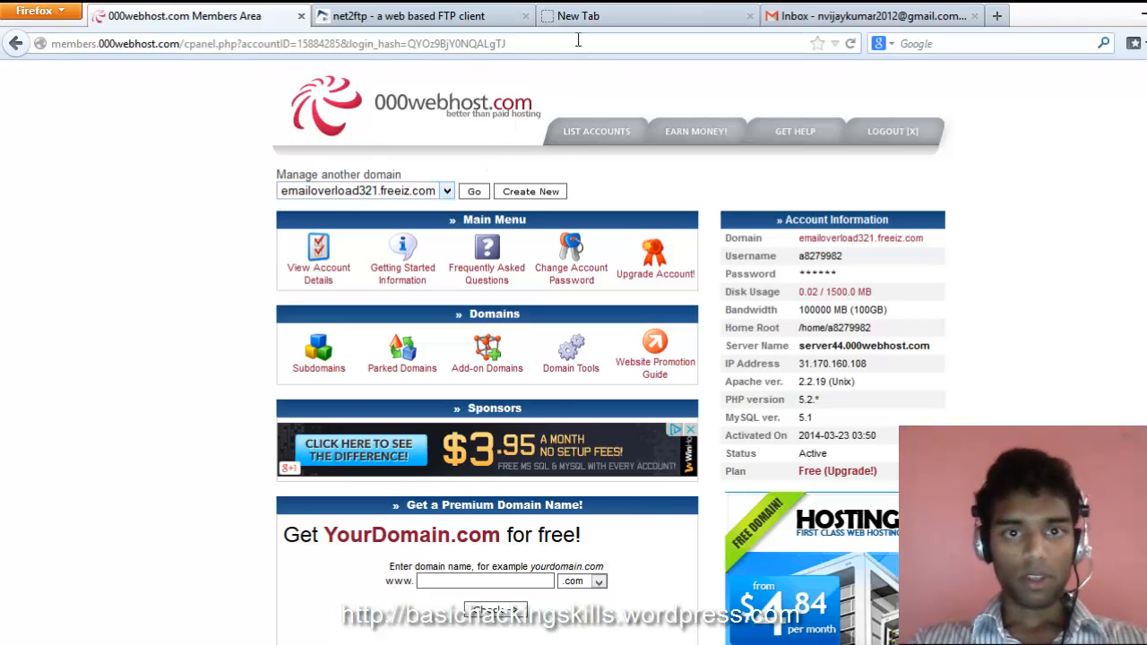
text(emailoverload321.freeiz.com)
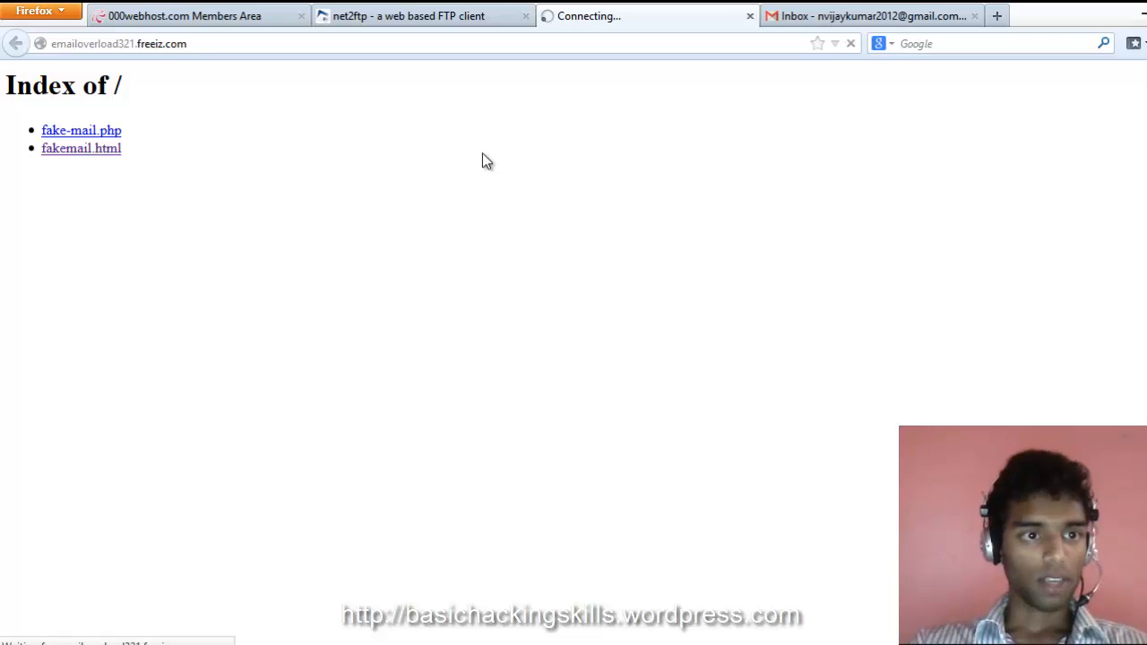
click(80, 148)
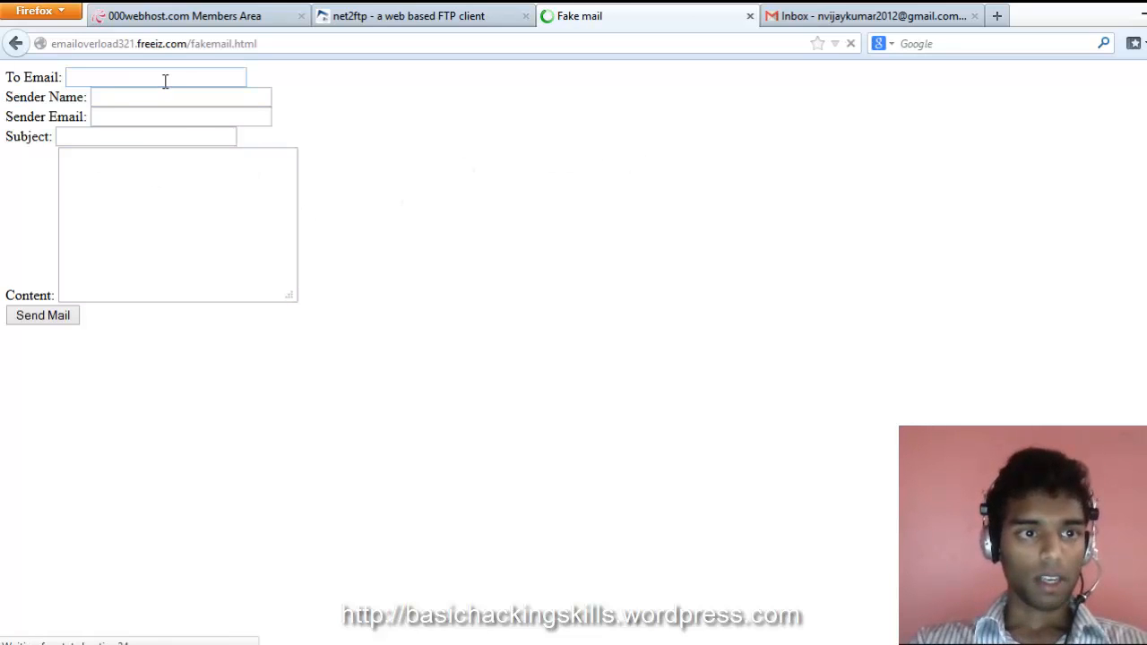
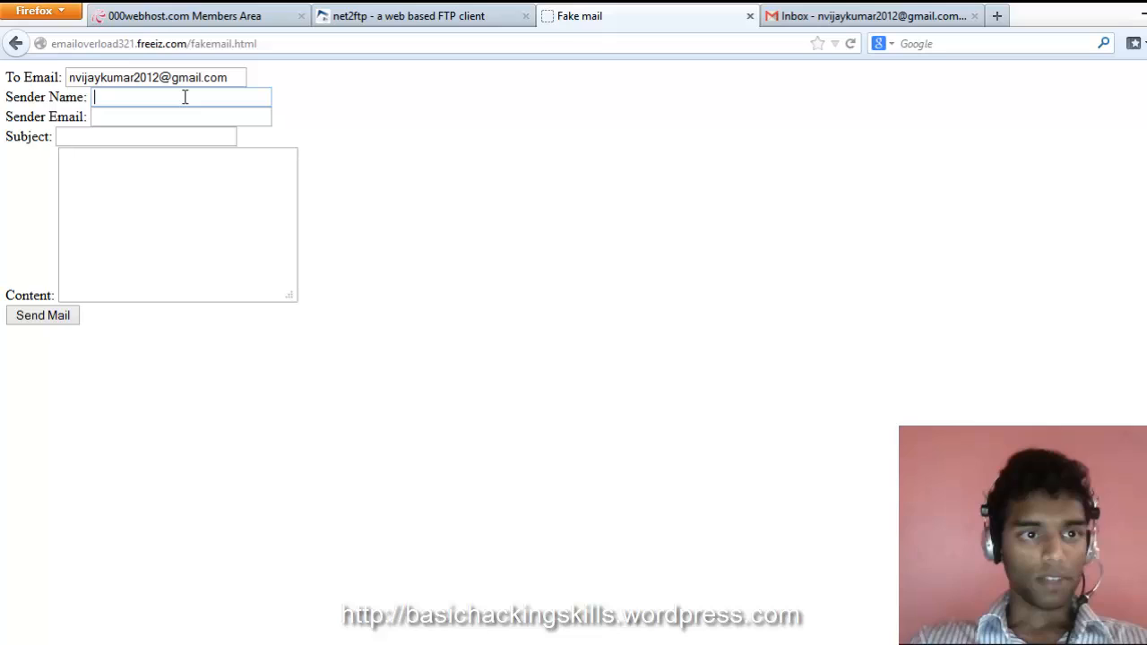
click(179, 97)
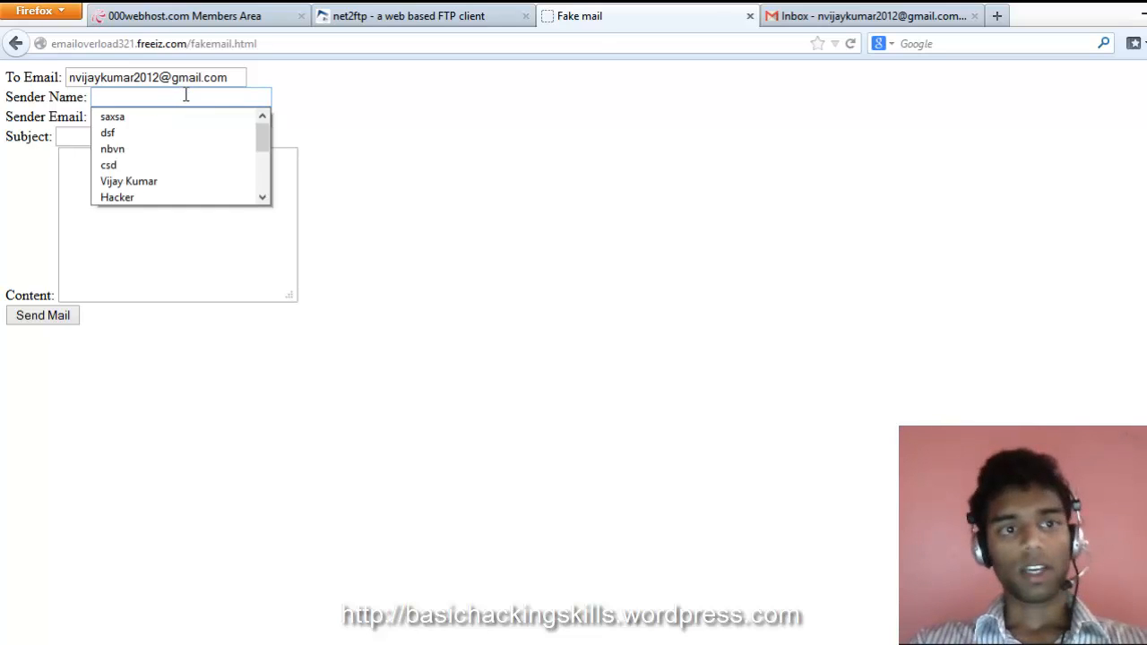
click(117, 196)
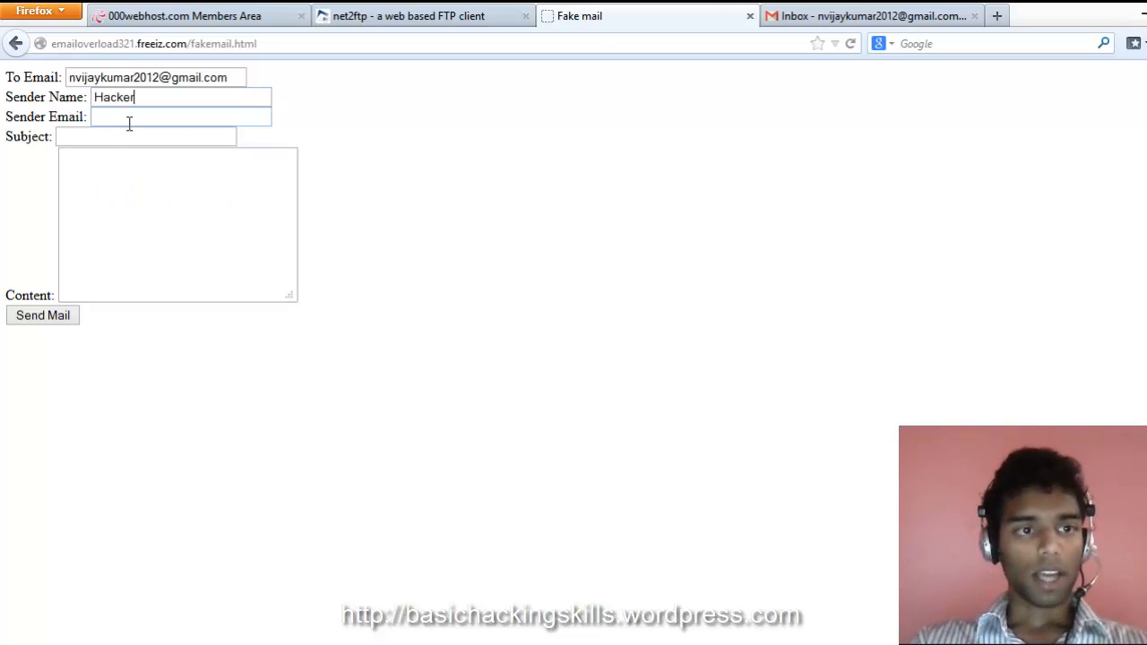
click(179, 116)
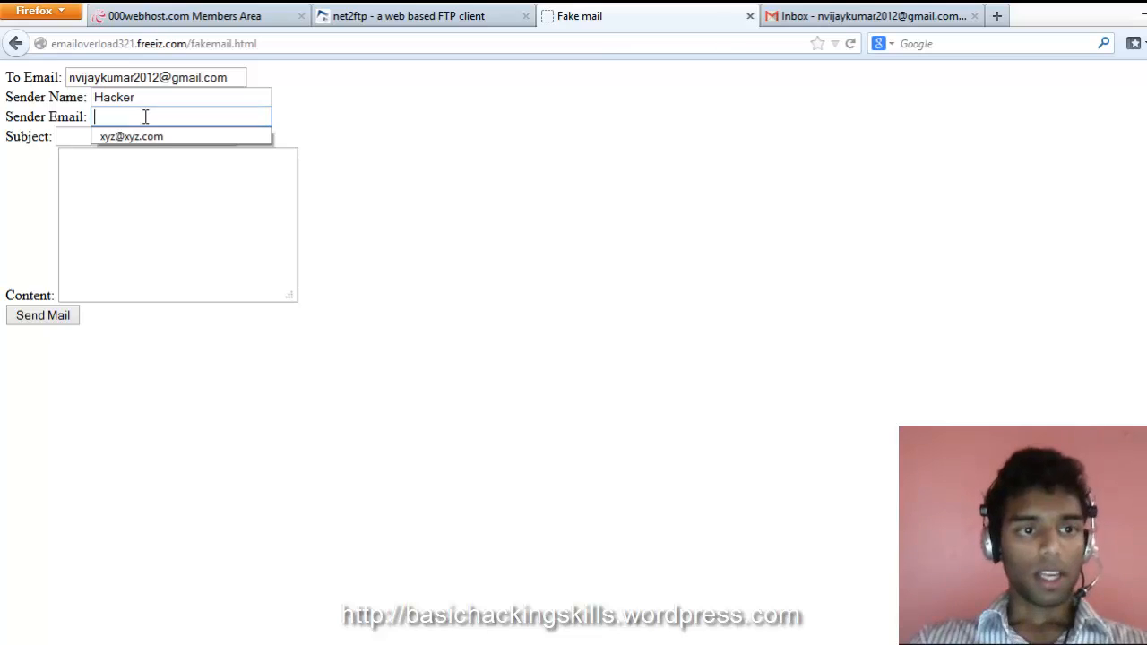
click(131, 136)
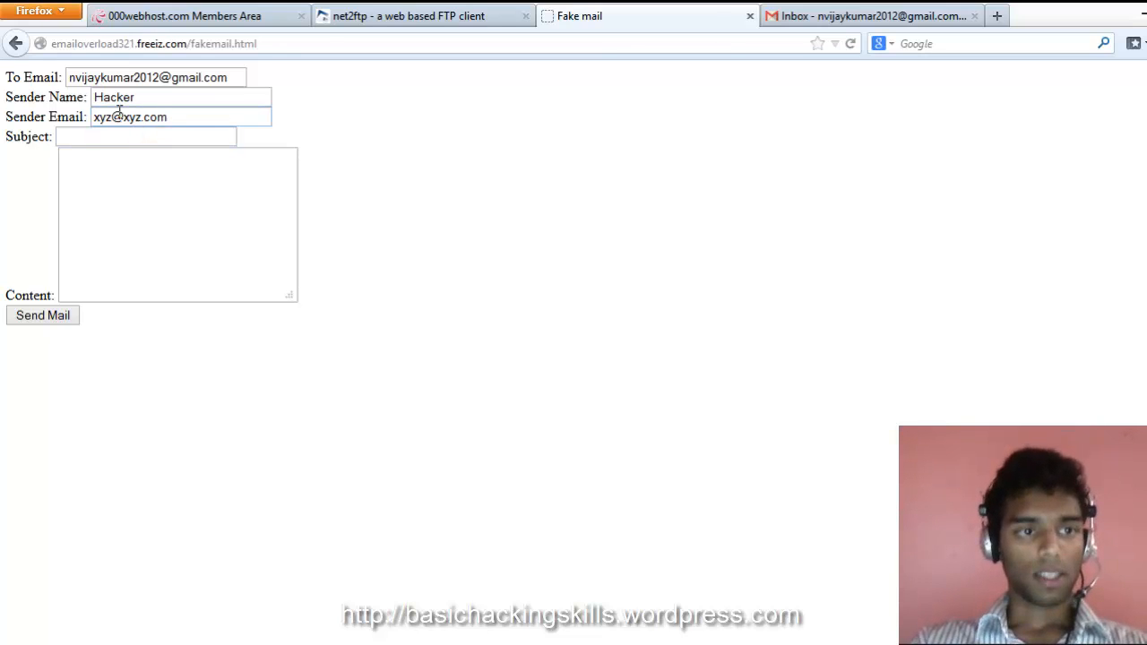
- Enter subject Fake mail and body Hello!, then submit with Send Mail
click(144, 136)
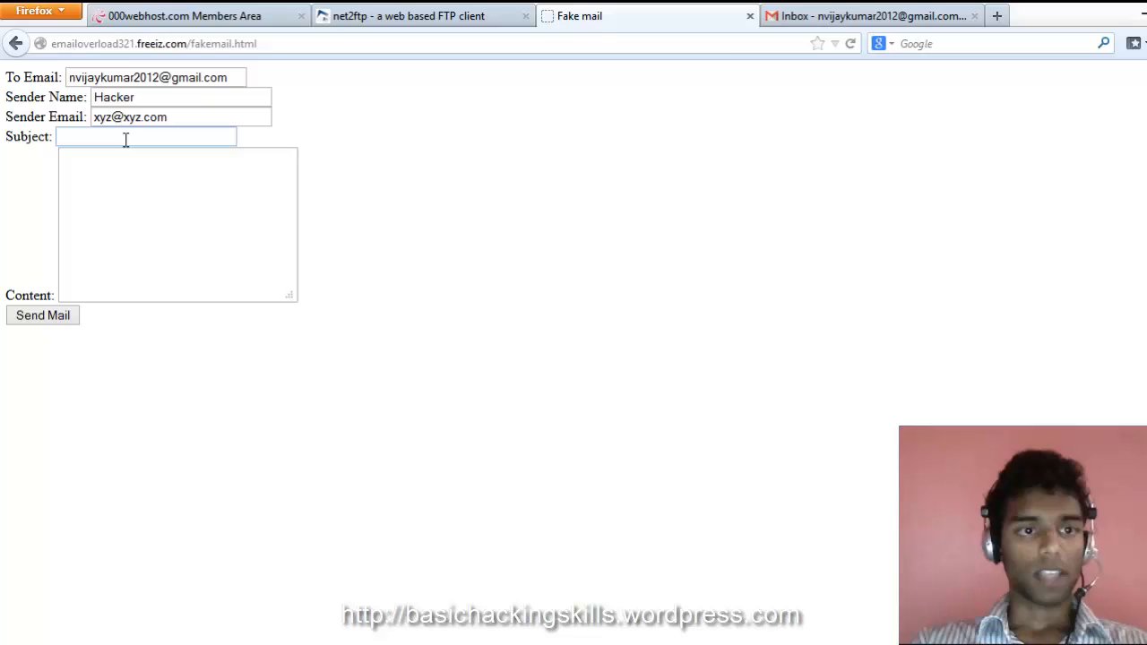
click(145, 136)
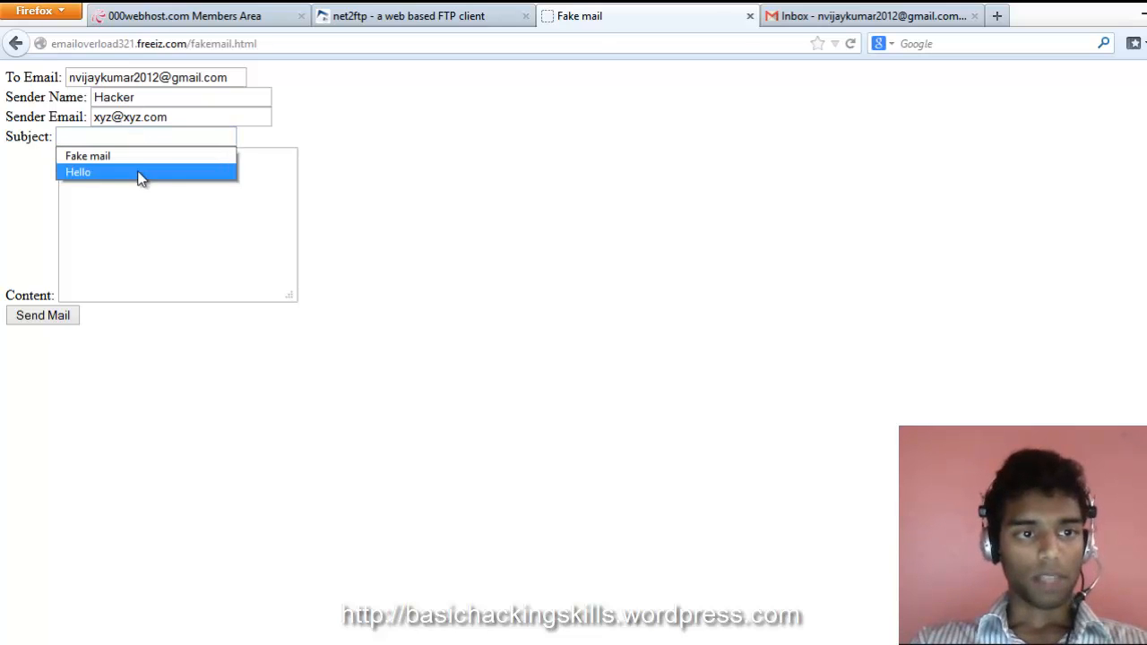
click(87, 155)
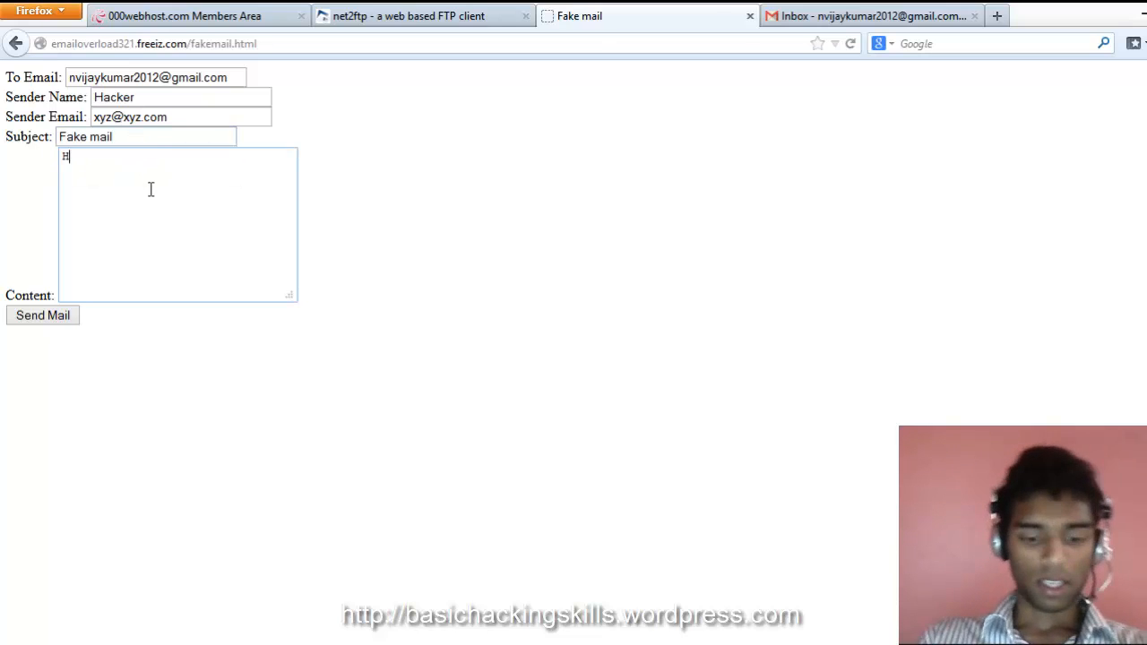
text(ello!)
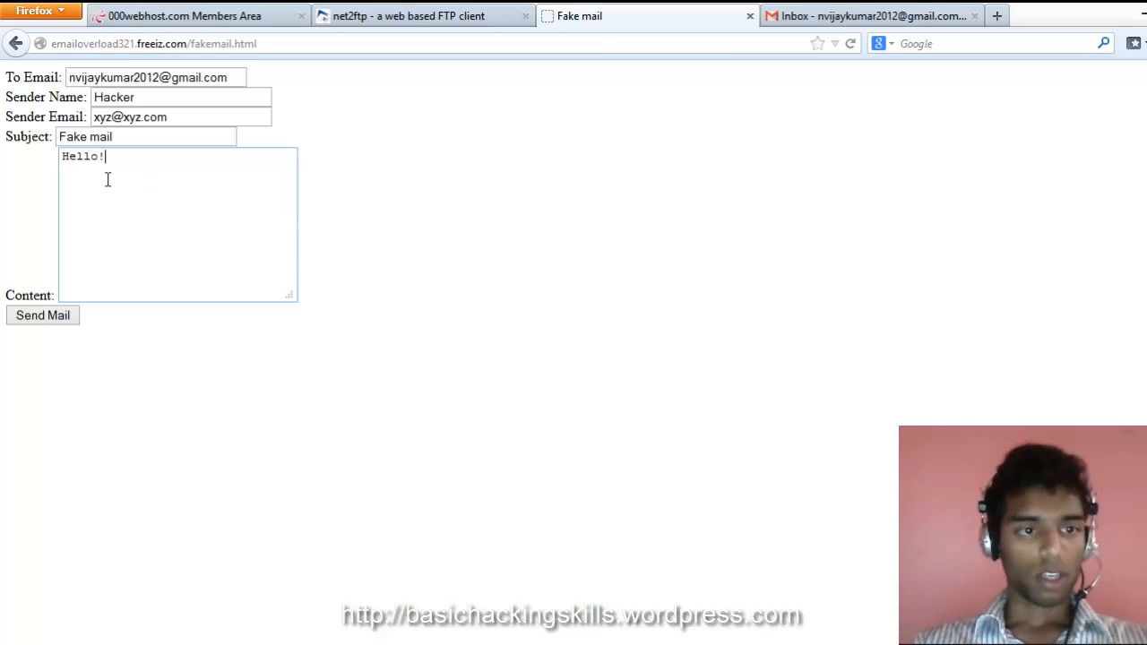
click(42, 314)
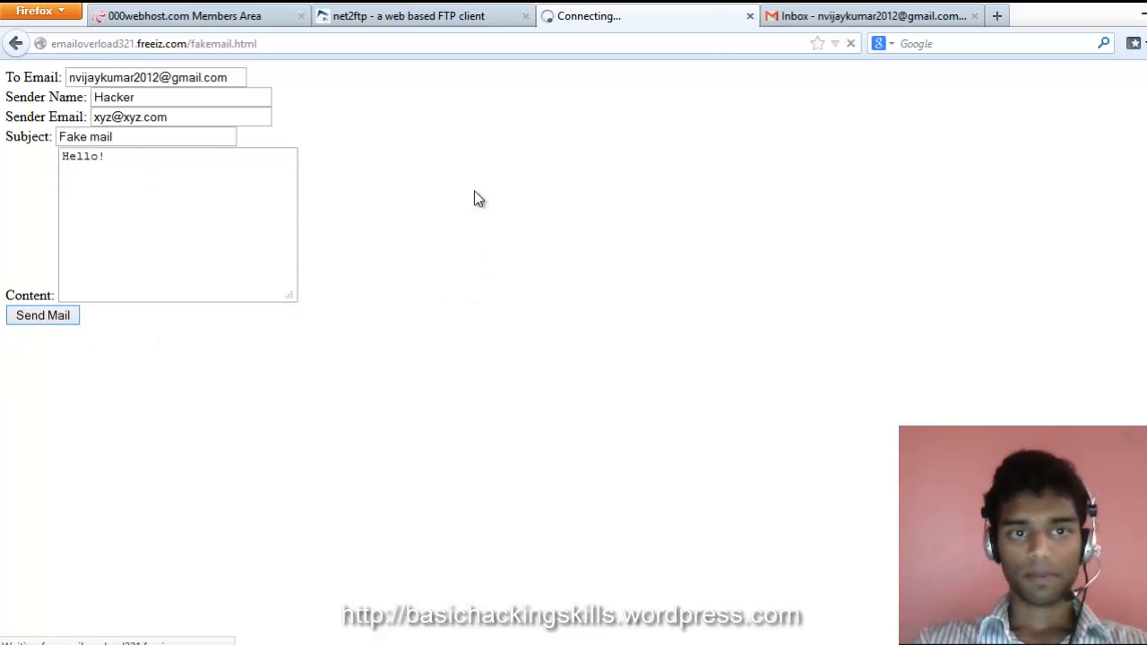
click(42, 314)
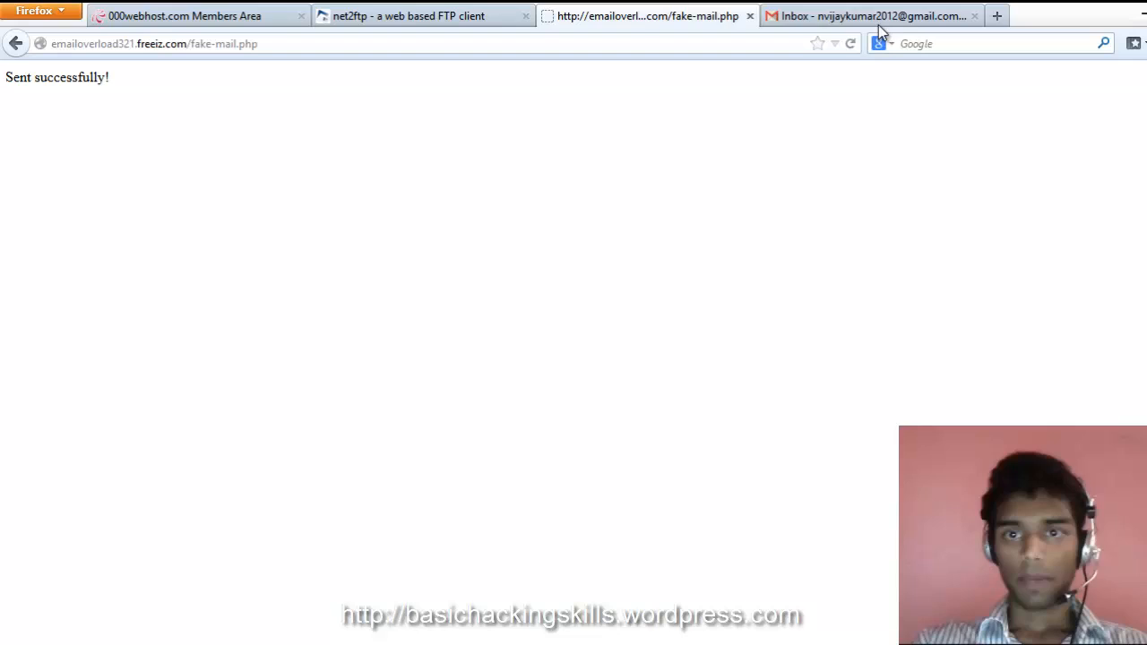
click(867, 15)
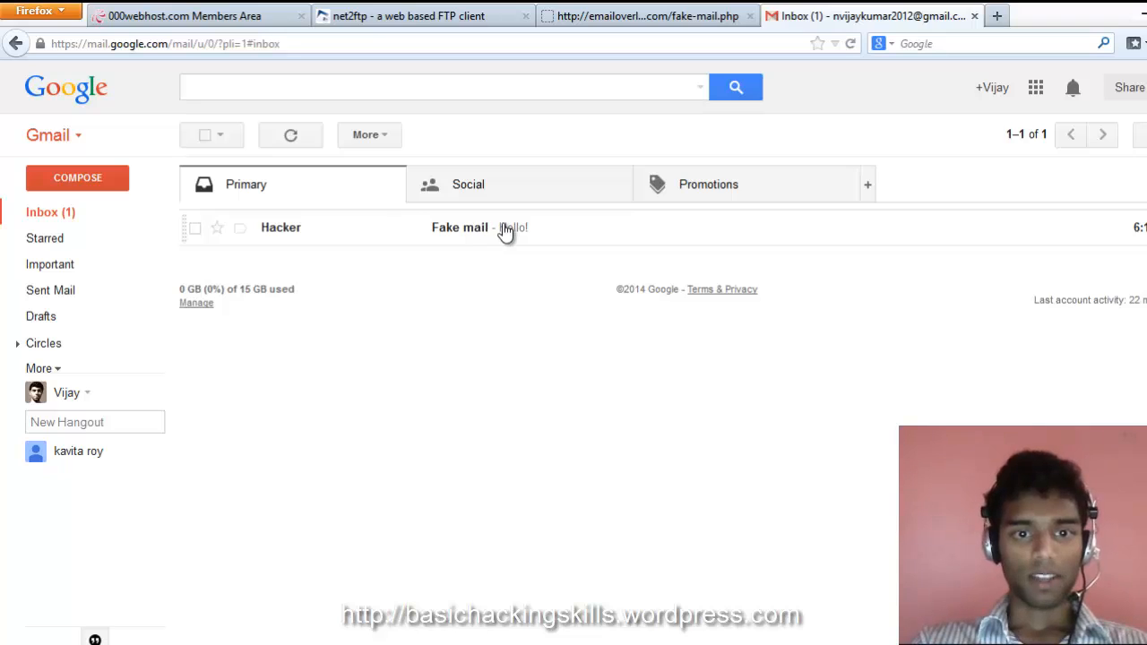
click(460, 226)
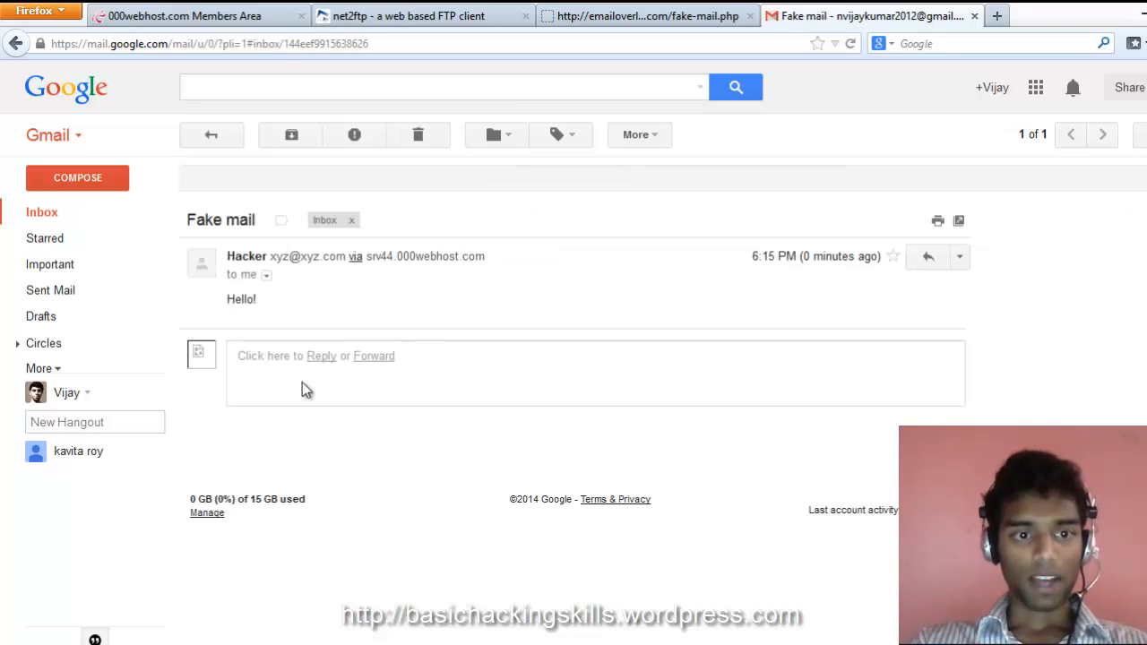
double_click(278, 256)
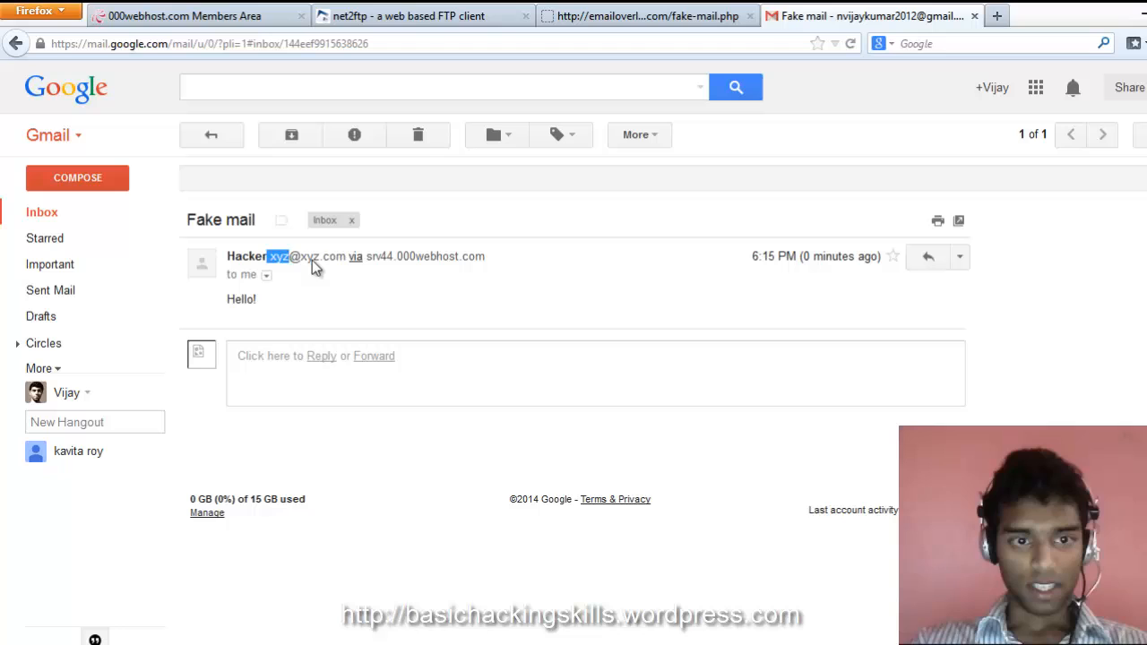